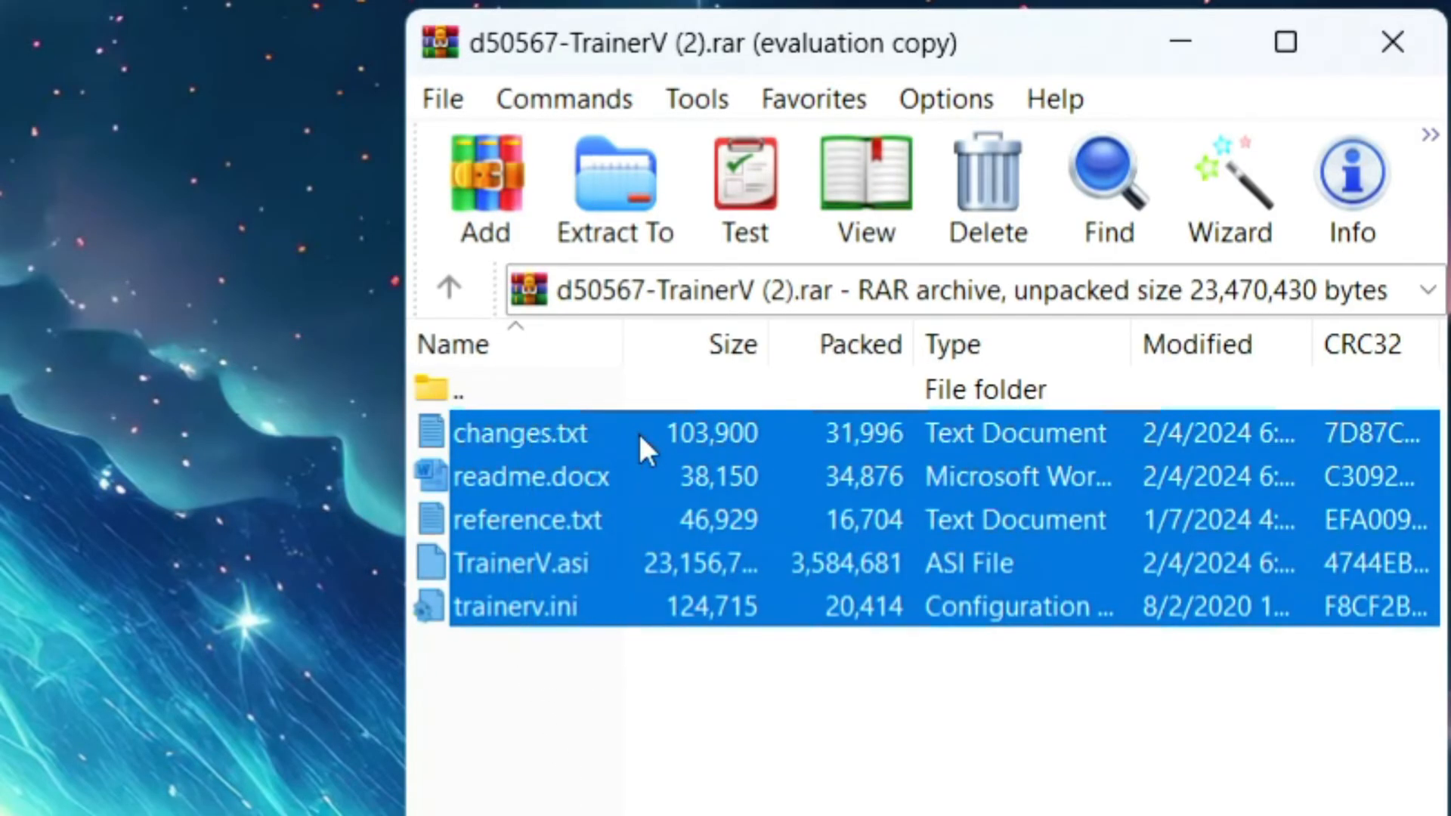
- Clear the archive selection and browse Grand Theft Auto V's local files from Steam
left_click(502, 652)
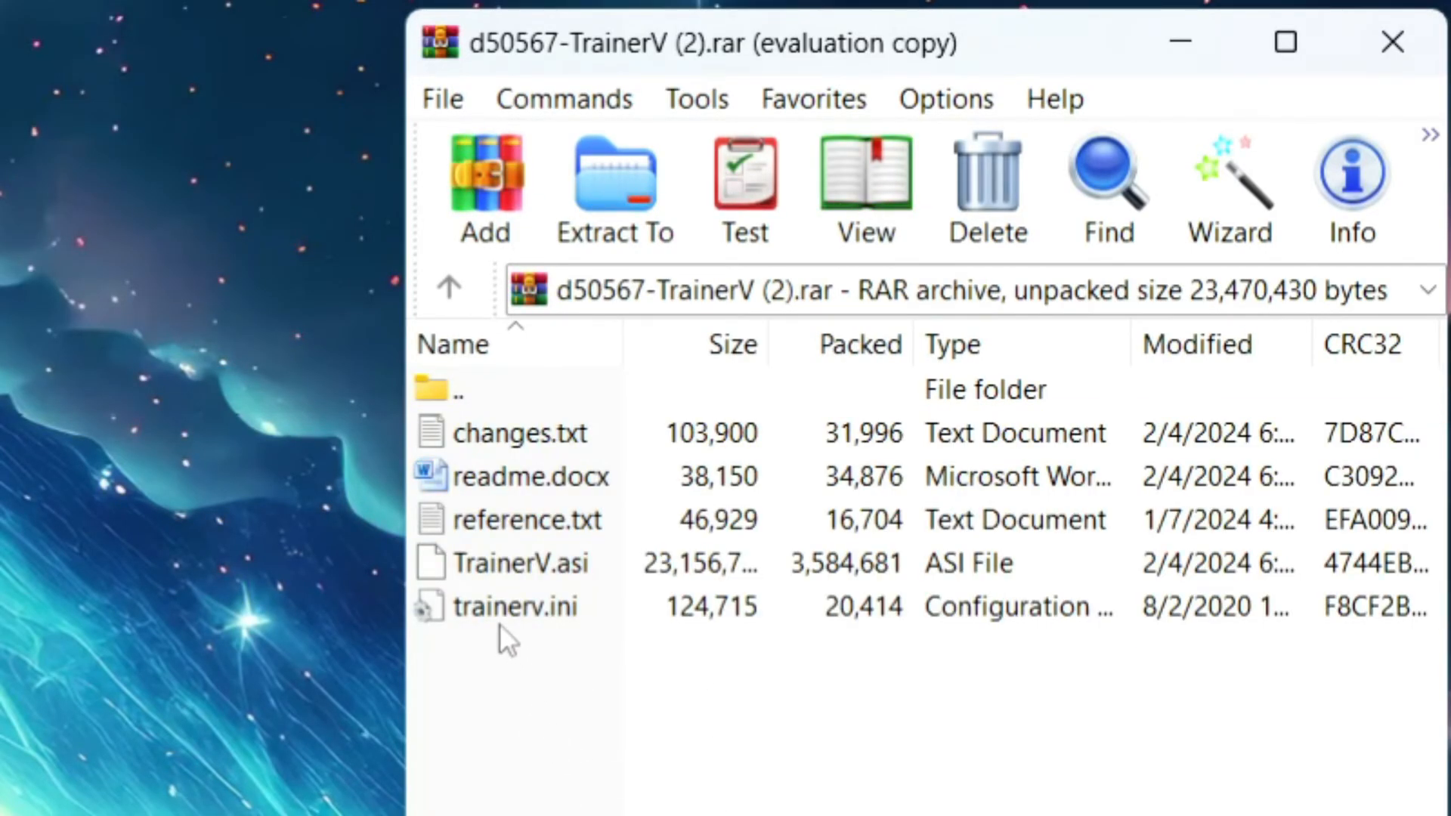
left_click(517, 560)
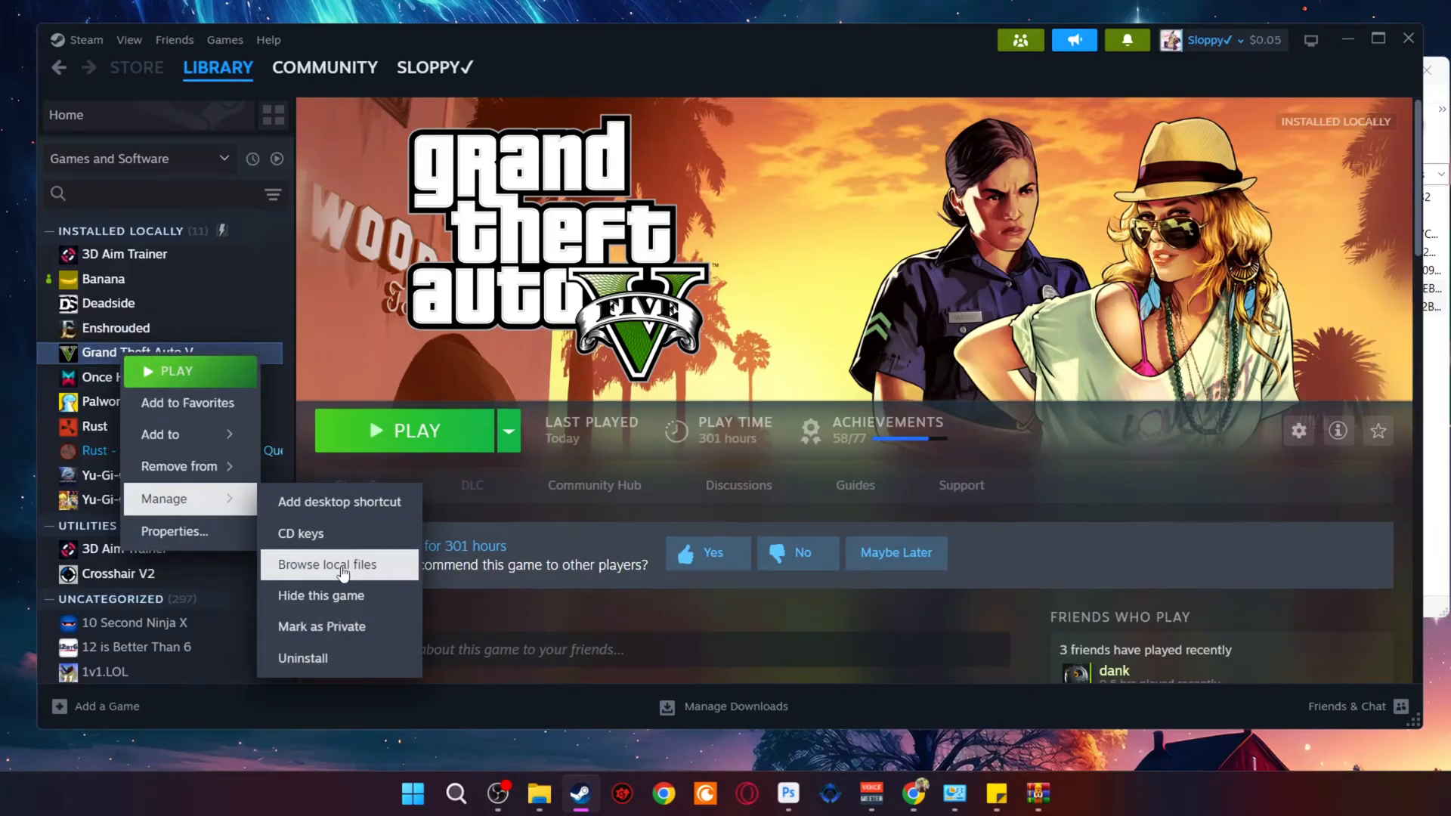
left_click(328, 565)
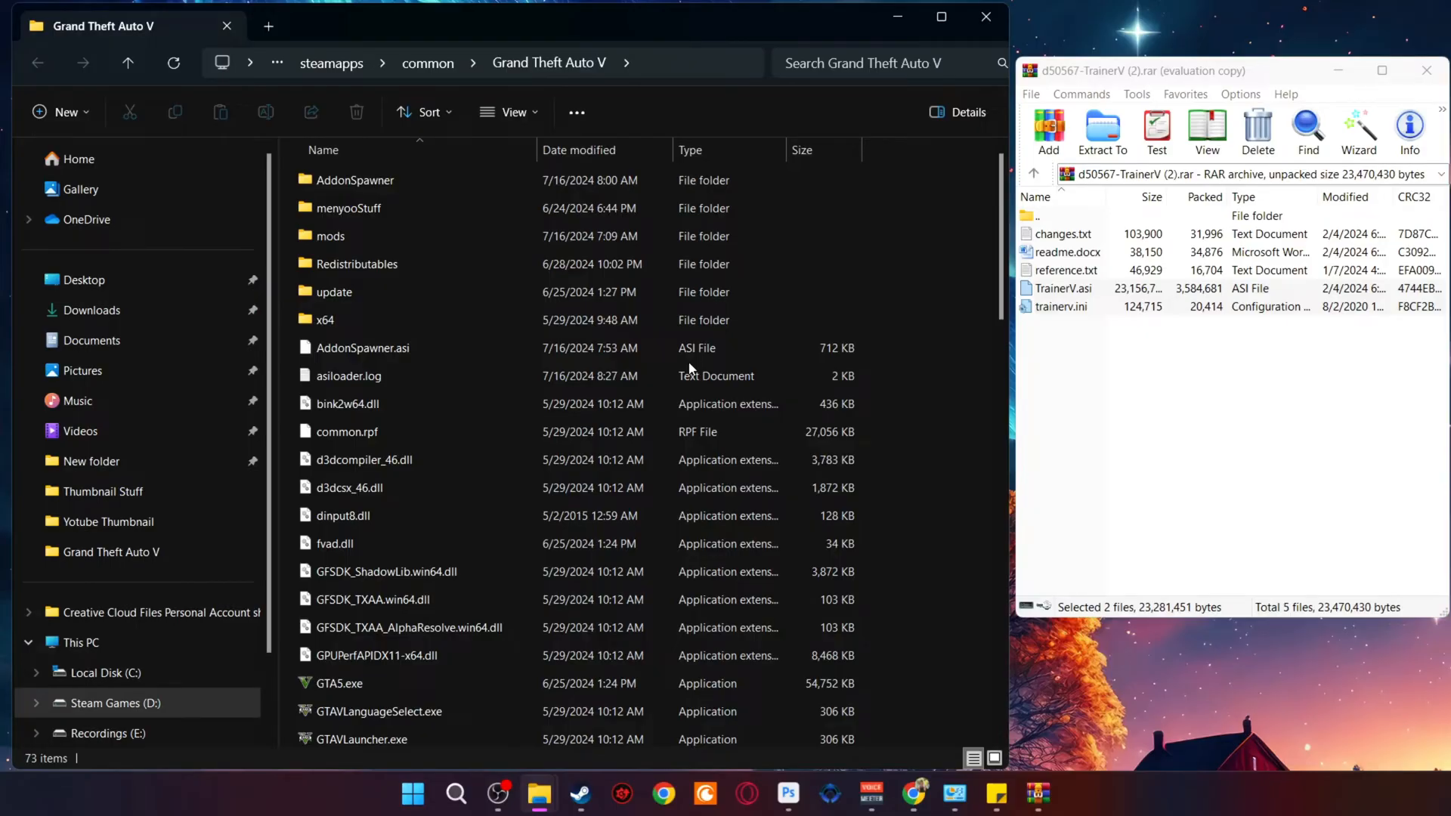
- Drag TrainerV.asi and trainerv.ini into the GTA V folder and bring up trainerv.ini's context menu
left_click(337, 683)
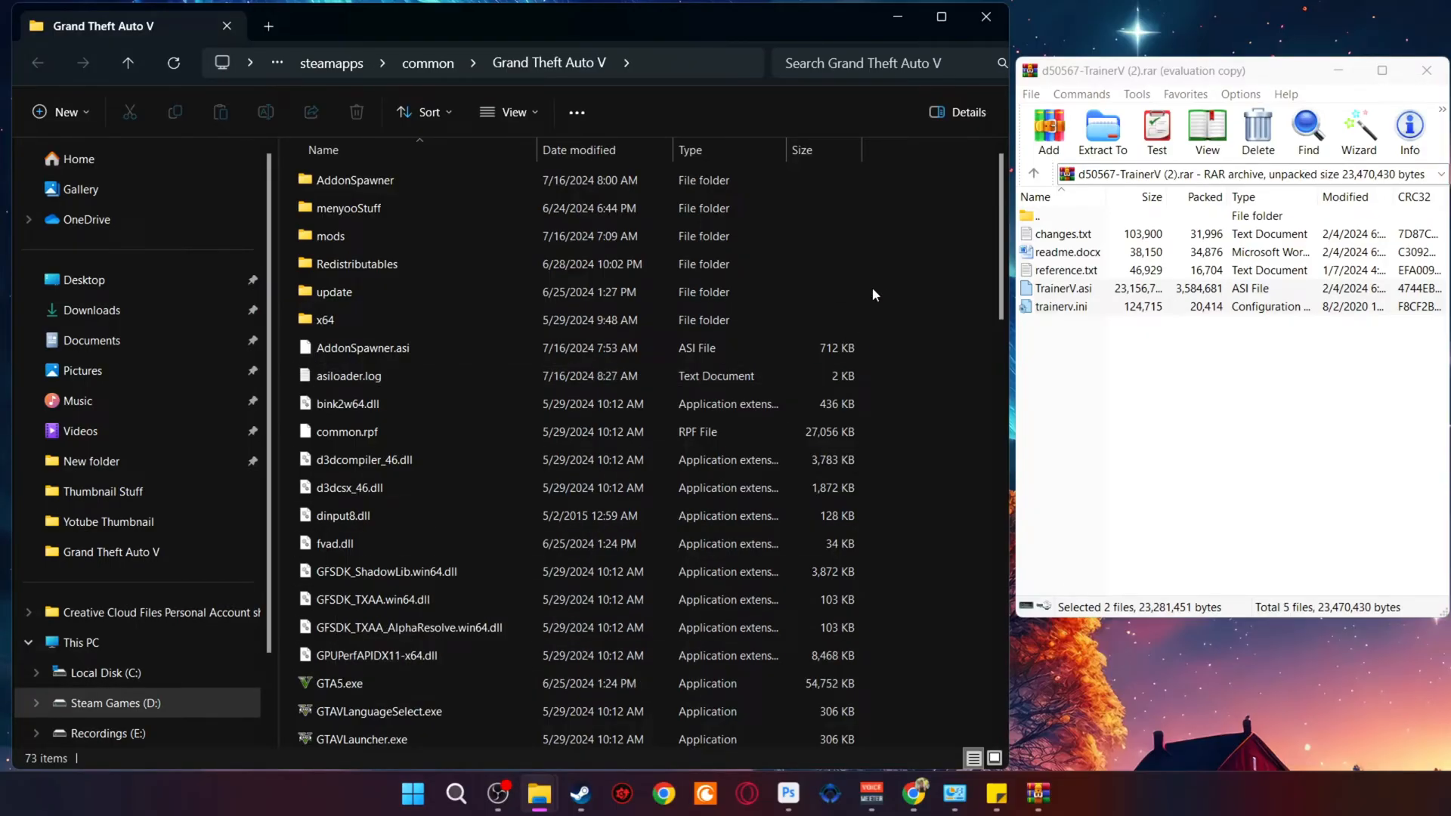
left_click(1062, 288)
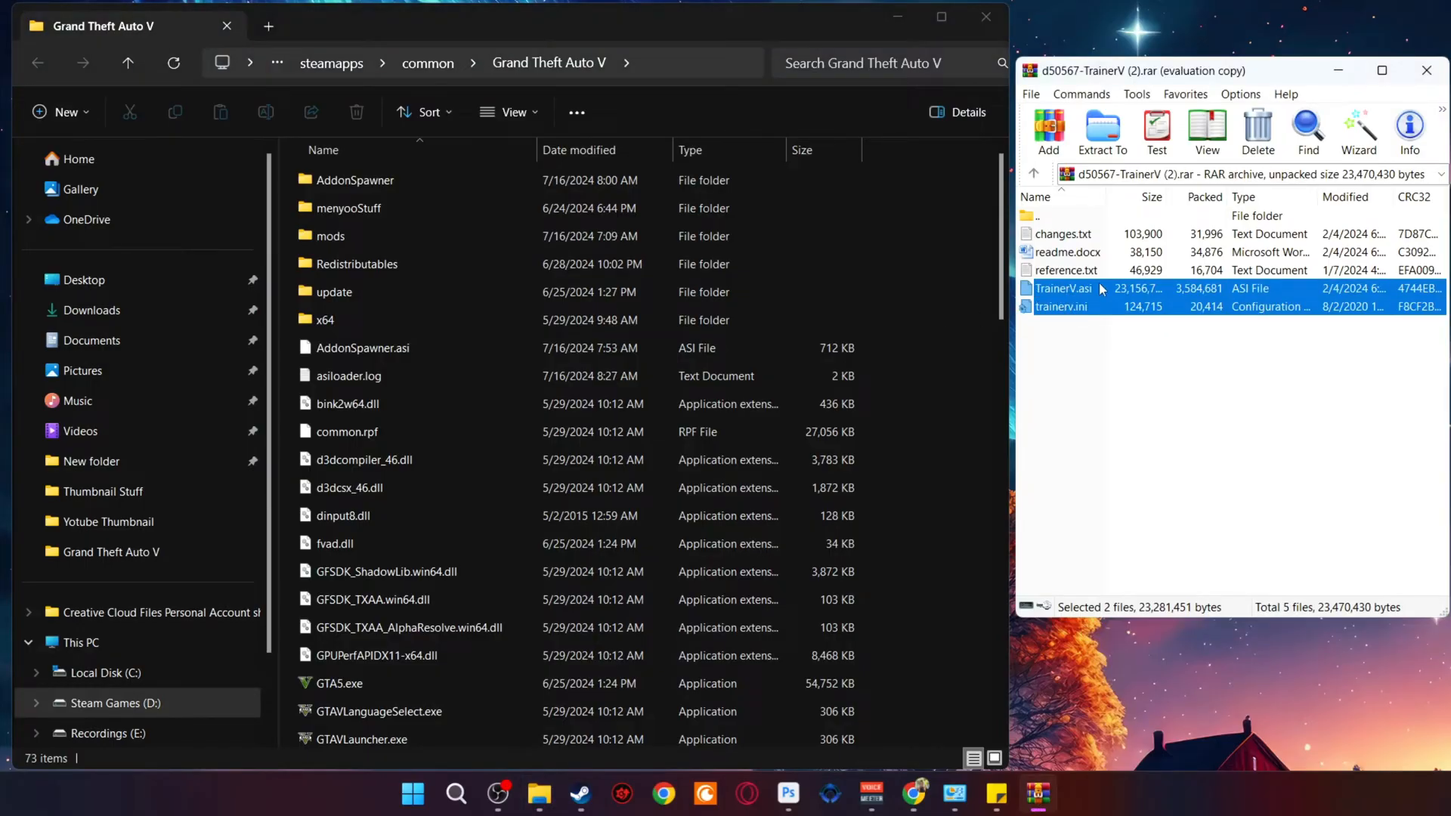
left_click(1102, 127)
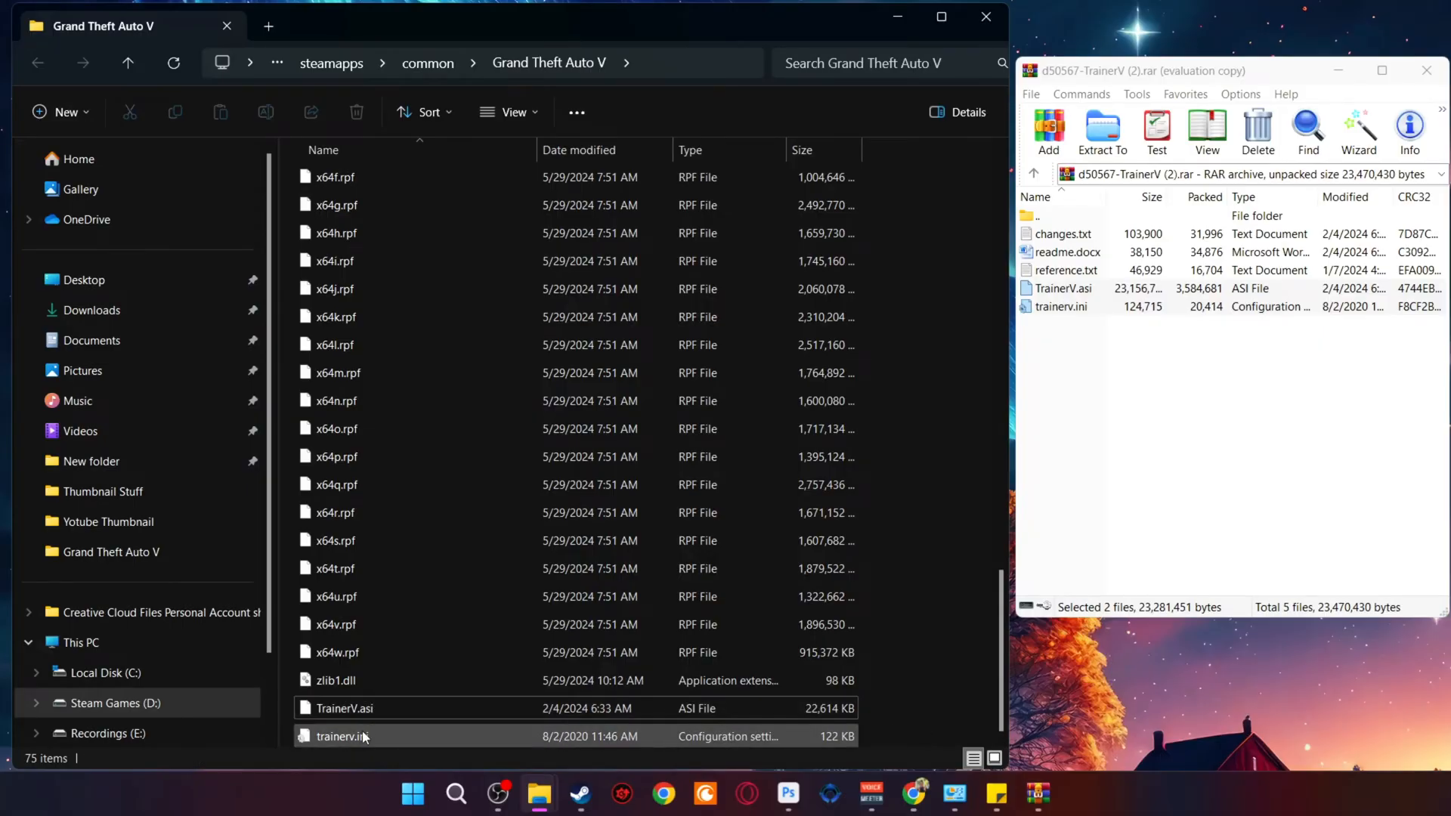
right_click(340, 736)
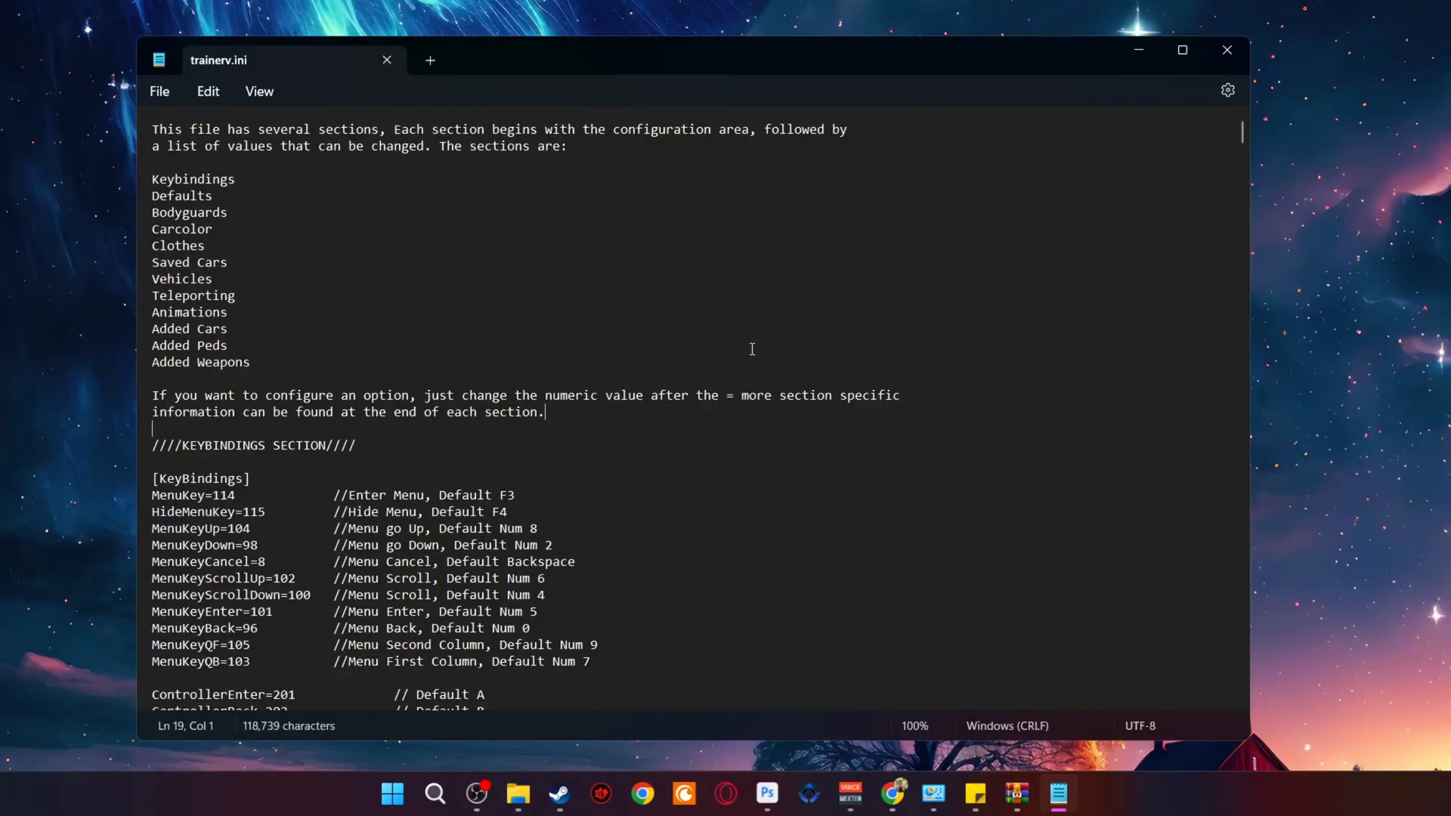
- Scroll trainerv.ini down to its [KeyBindings] section
scroll("down", 3)
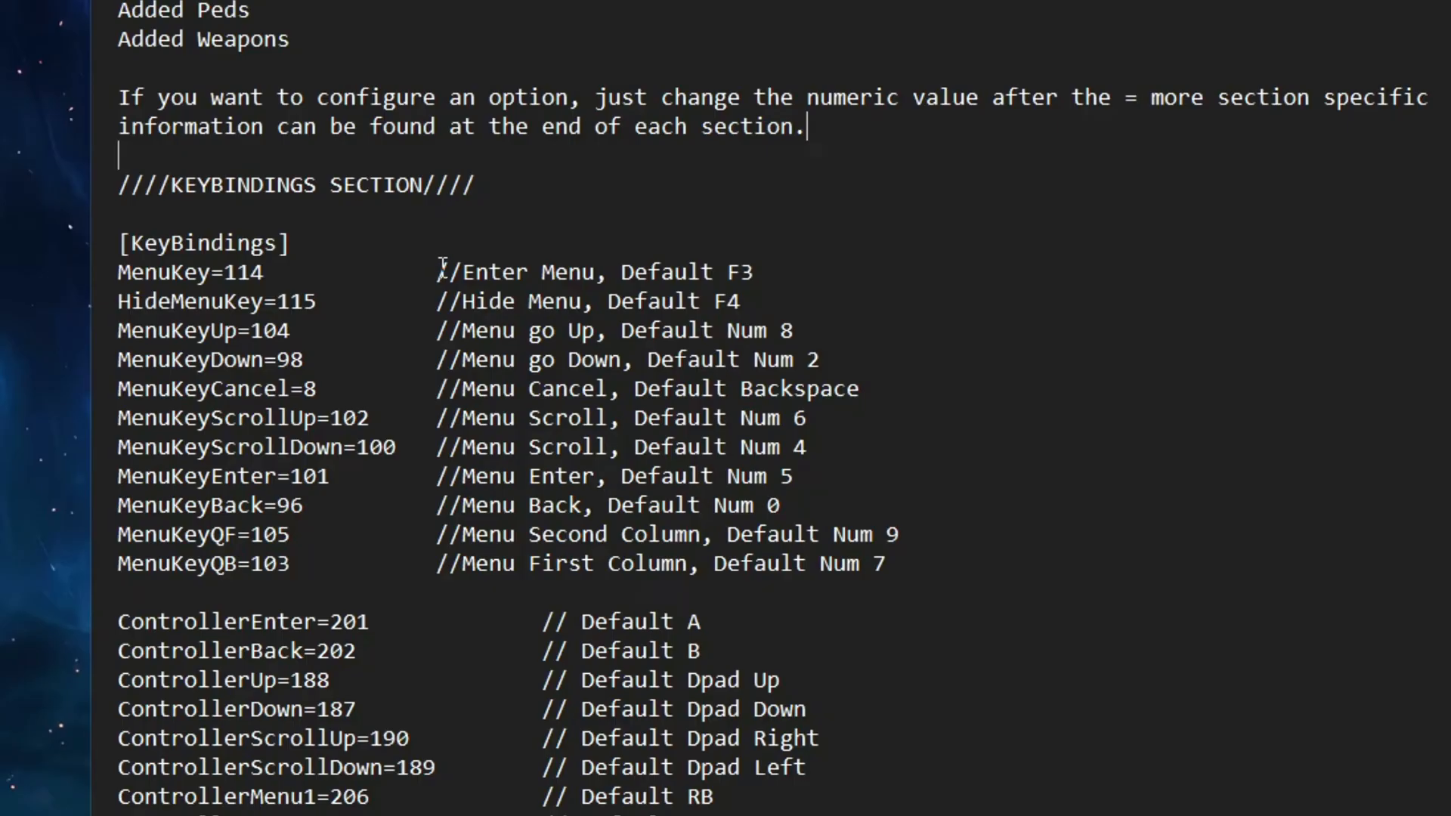
scroll("down", 3)
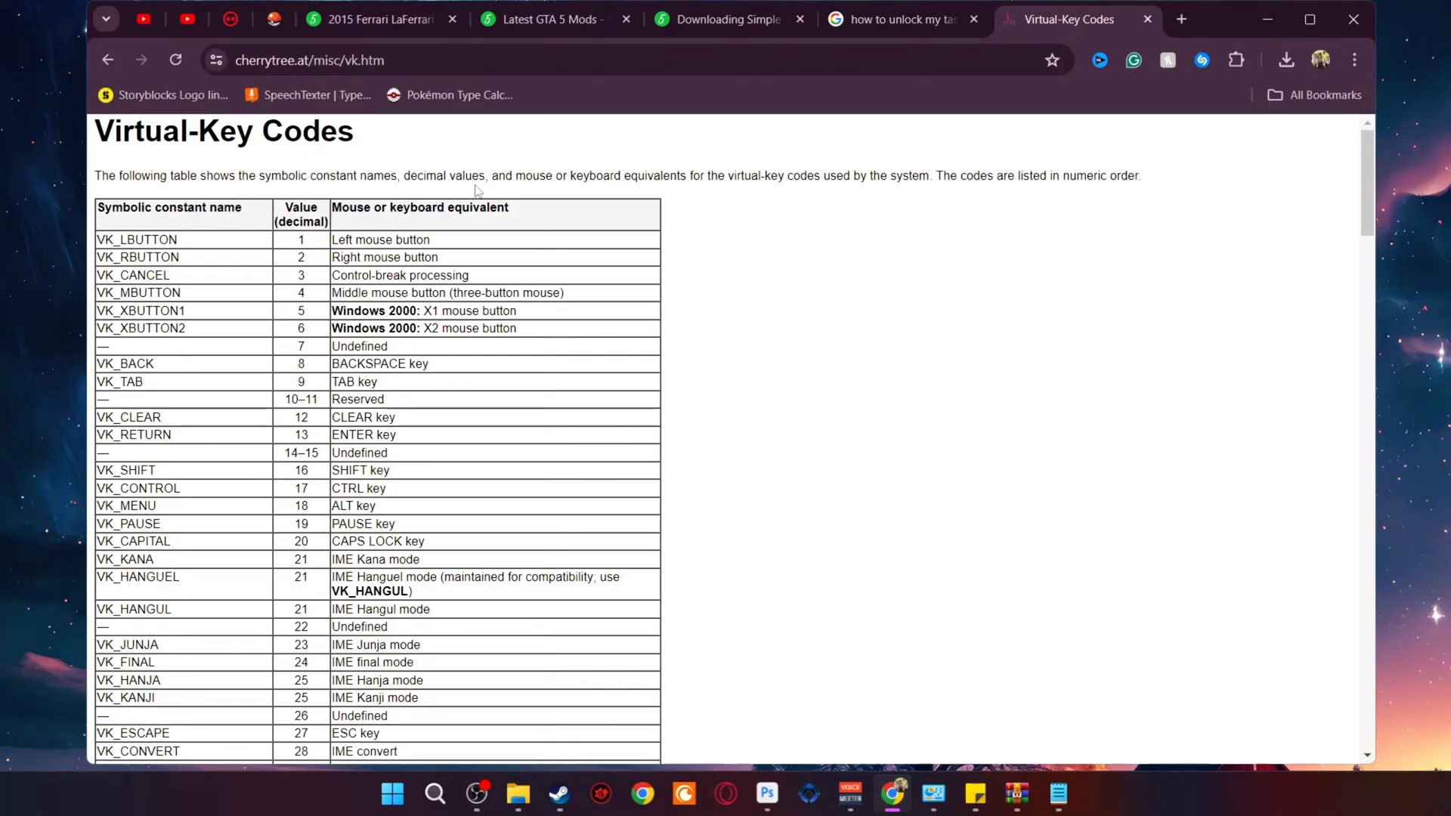
mouse_move(507, 223)
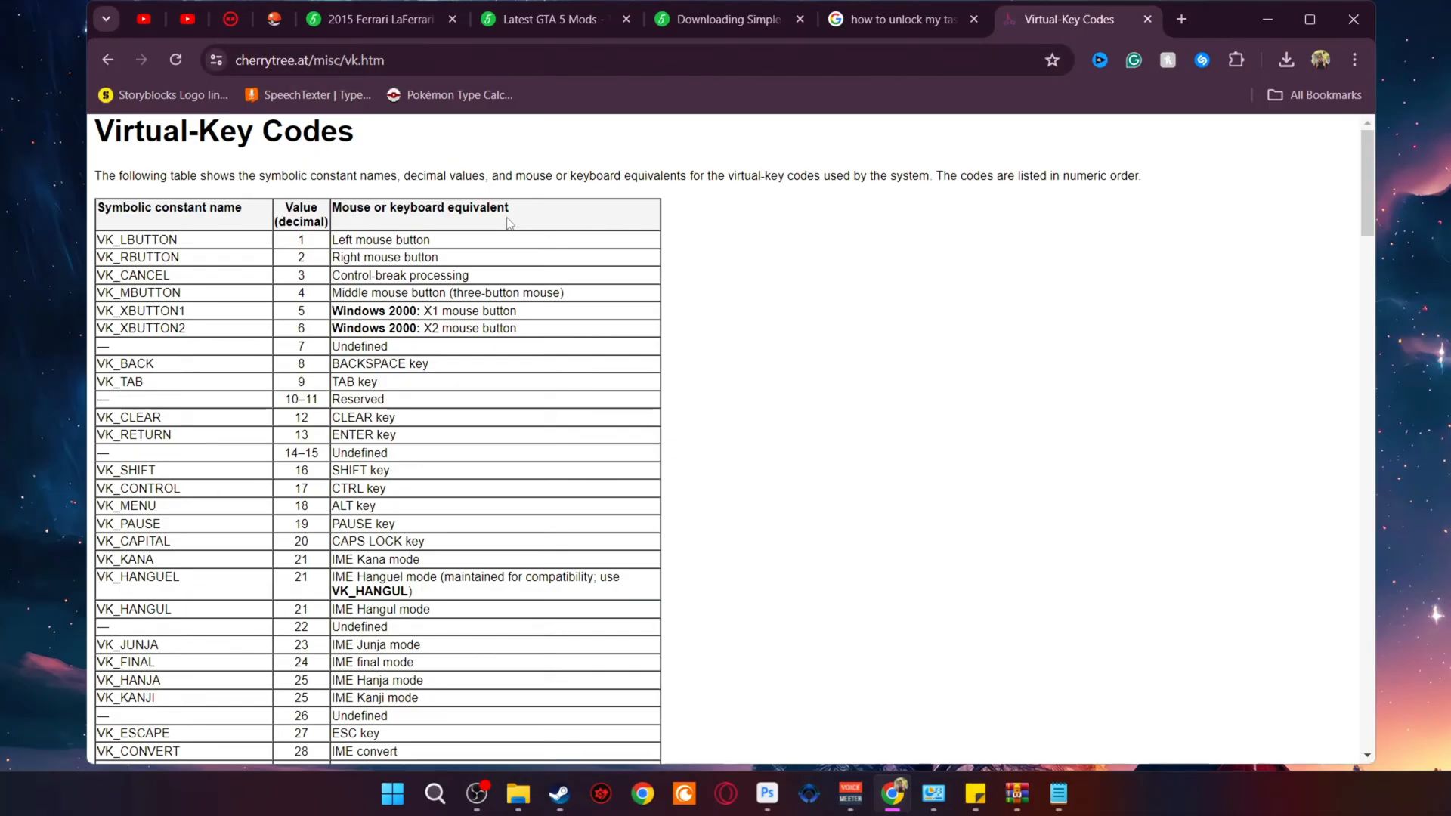
- Scroll the Virtual-Key Codes table to the ESC key entry, decimal code 27
scroll("down", 3)
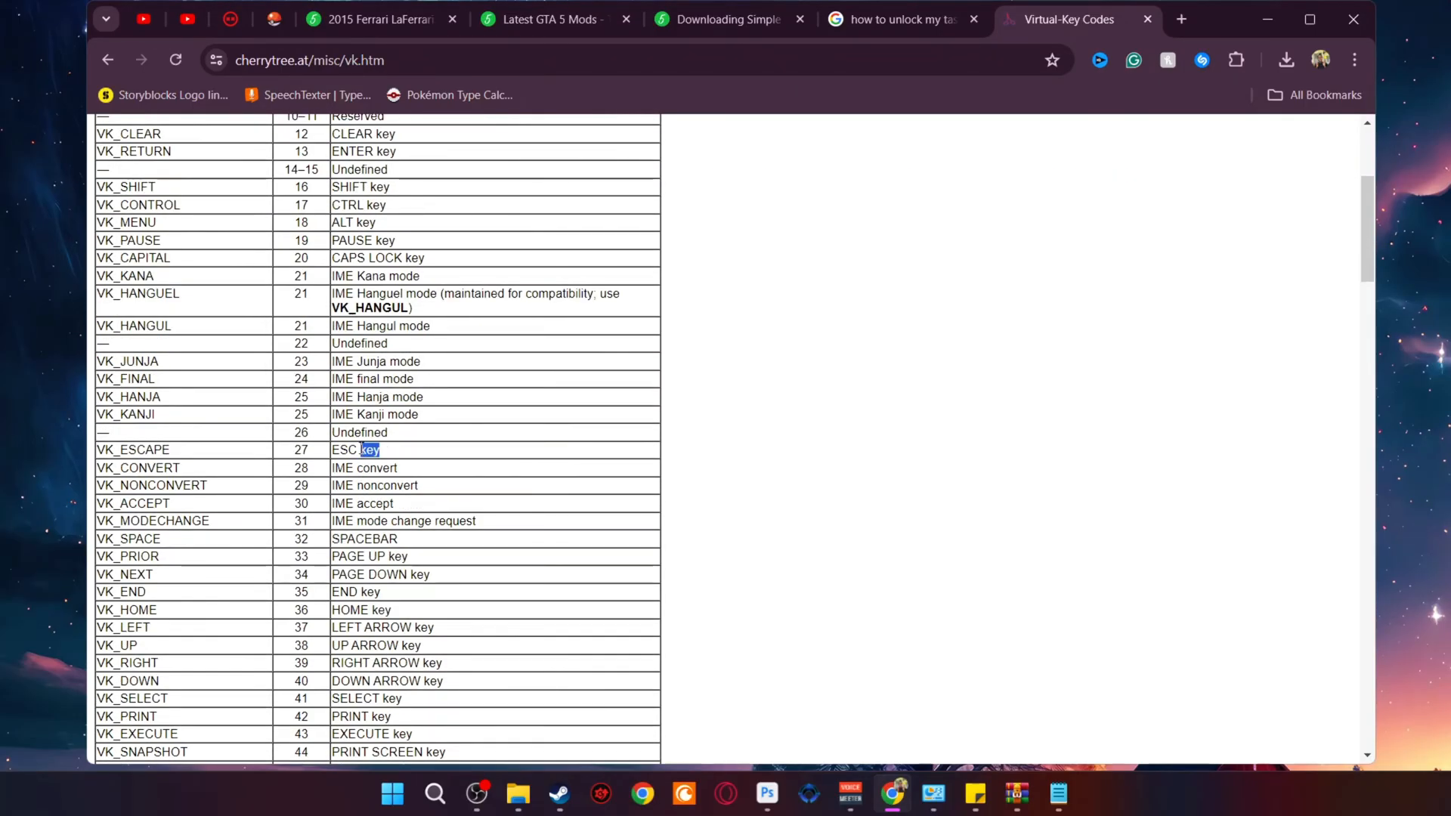
double_click(299, 451)
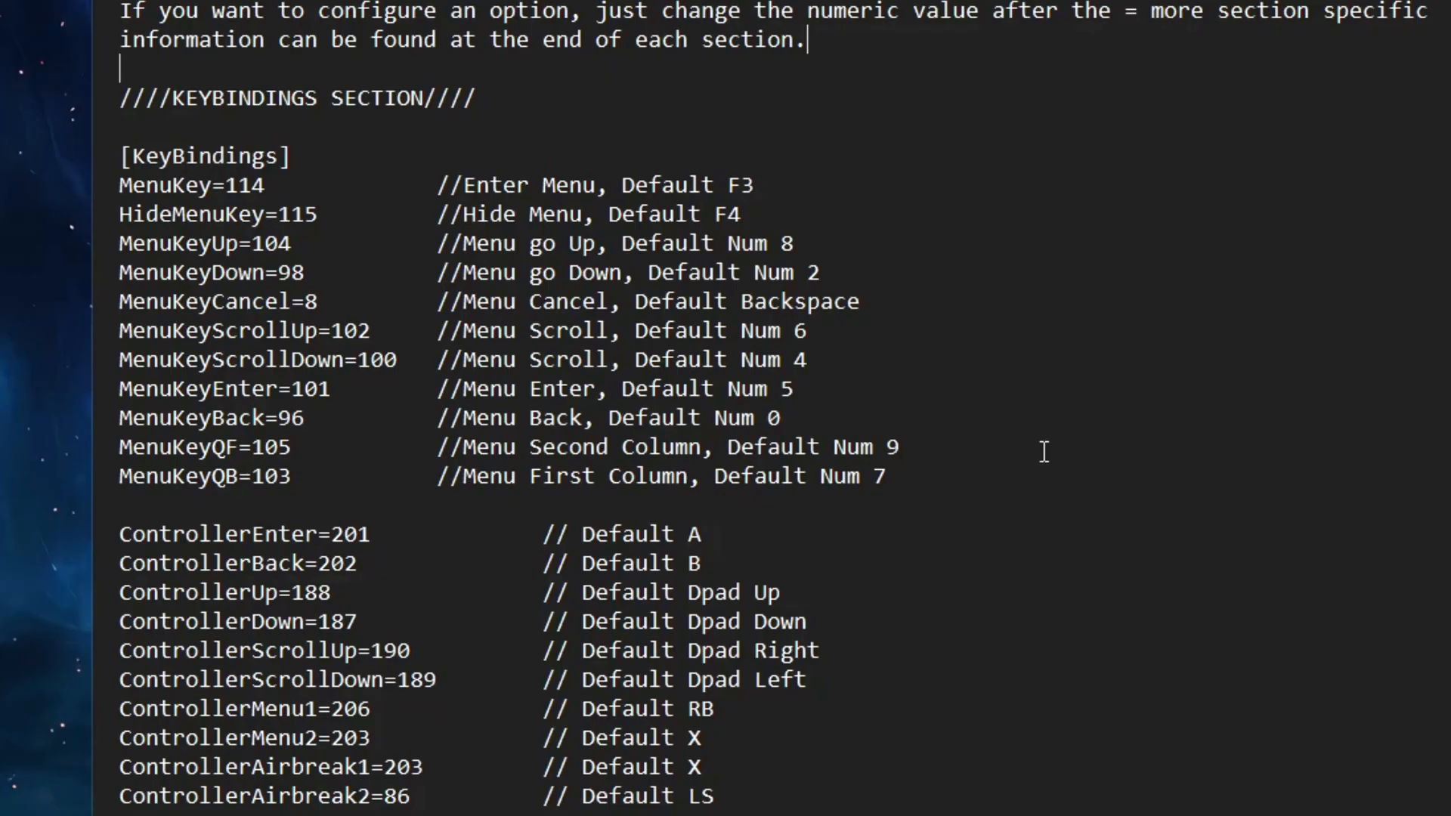
- Back in trainerv.ini, select the MenuKeyCancel value 8 for replacement
double_click(769, 242)
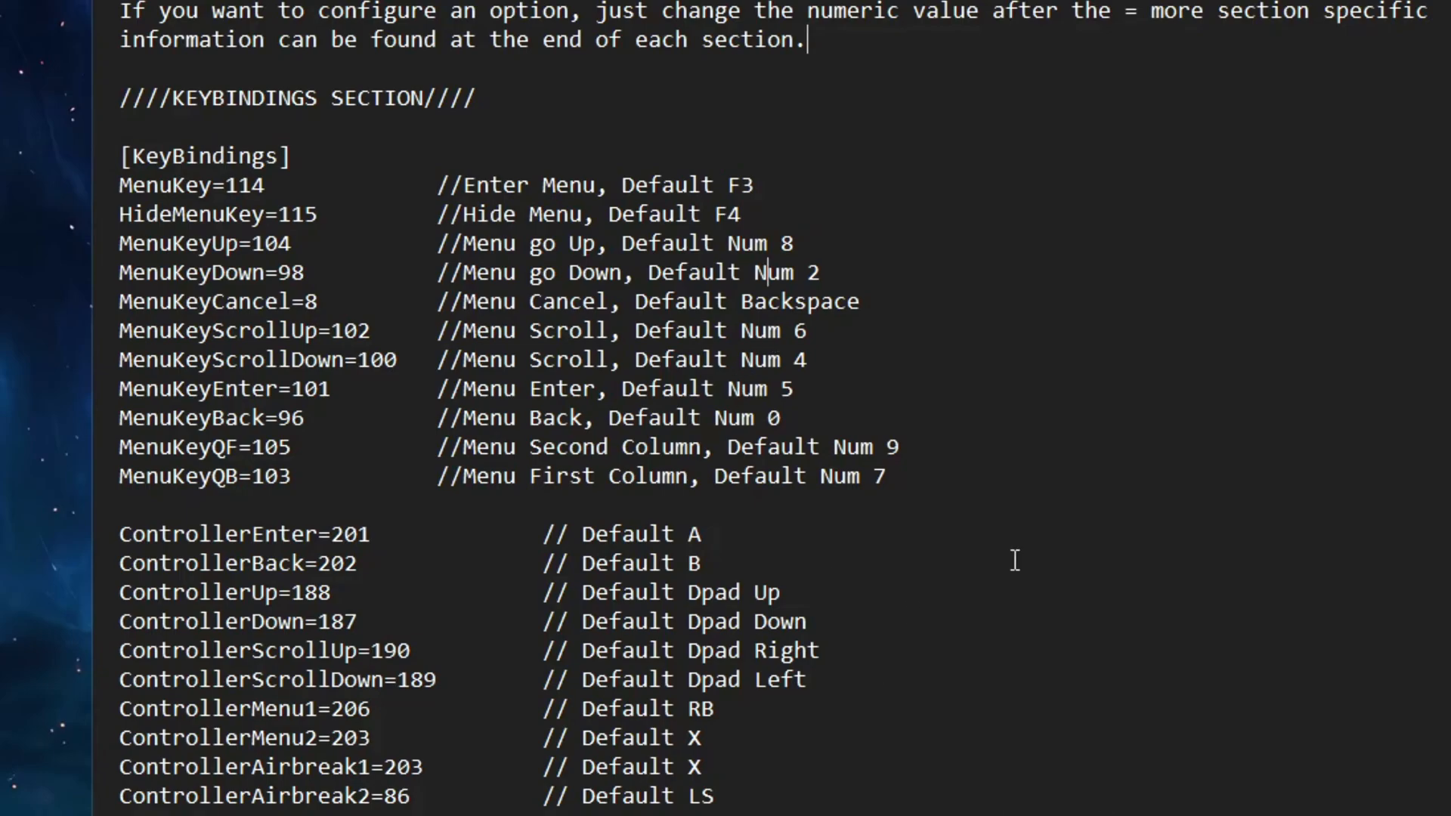
double_click(311, 300)
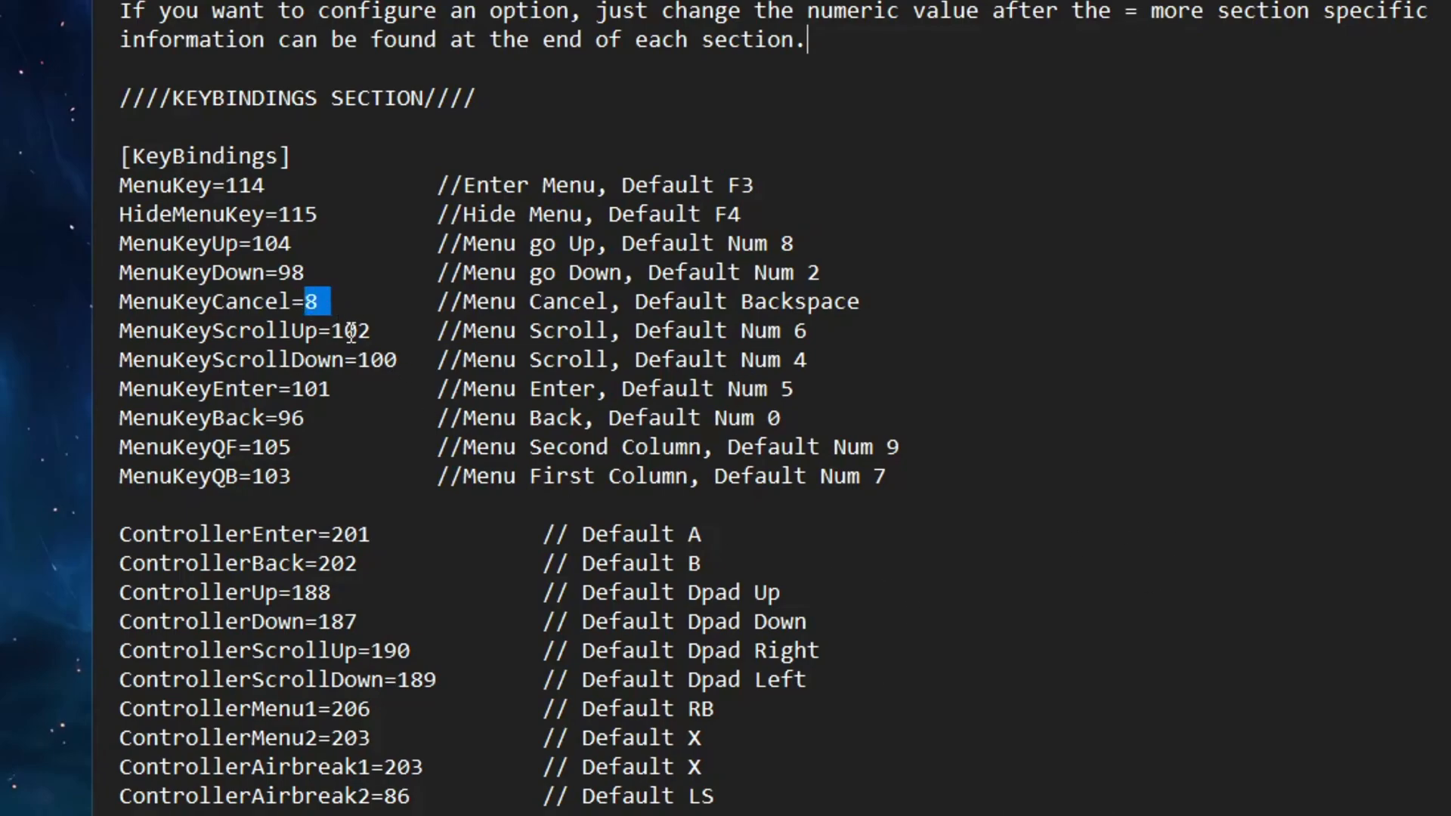